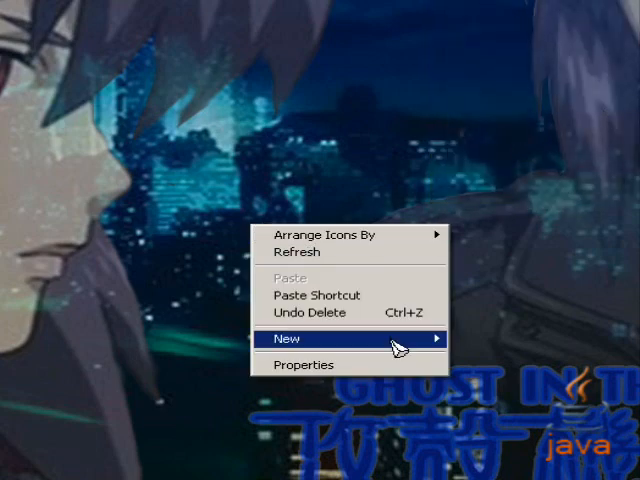
Create a new text document on the desktop named Ello.java
left_click(288, 338)
type("Ello.java")
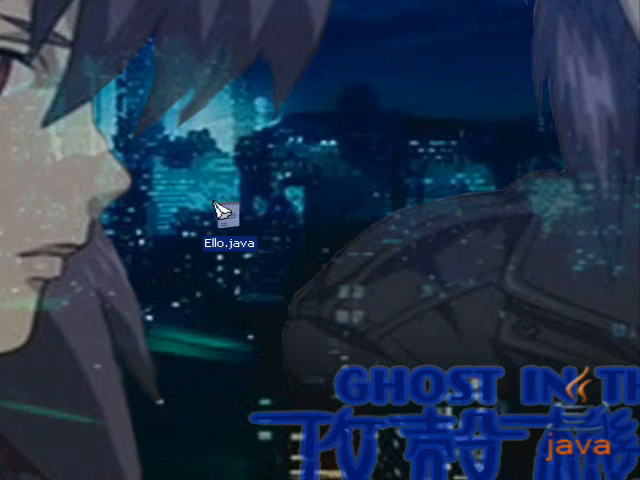
Write 'public class Ello {' and 'public static void main(String[] args) {' in Ello.java
double_click(224, 216)
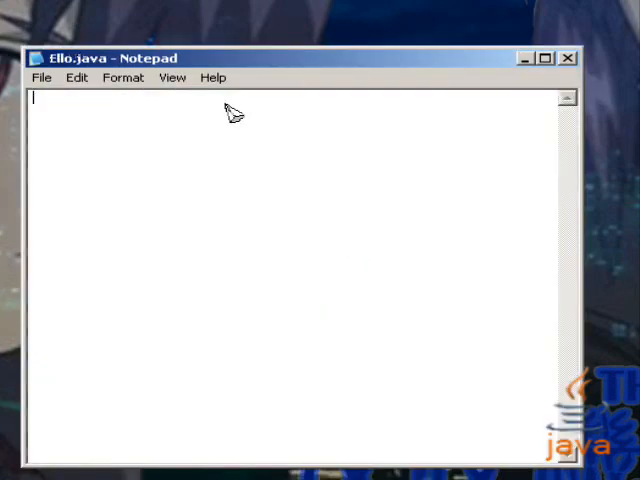
type("pub")
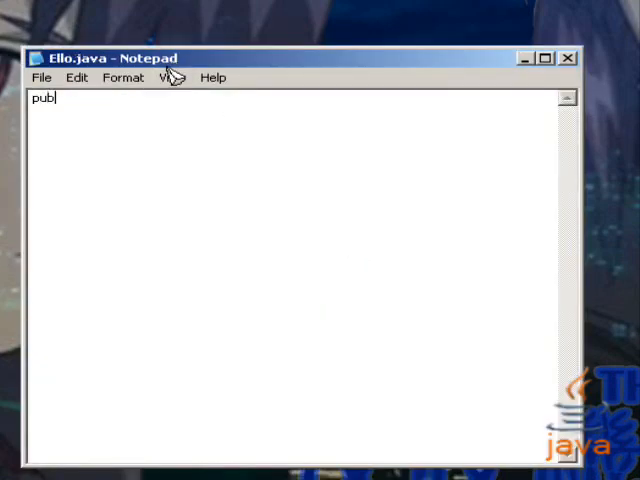
type("lic class Ello")
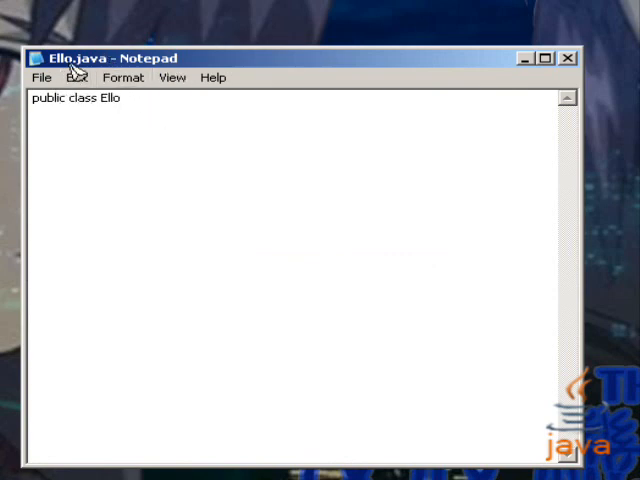
mouse_move(178, 138)
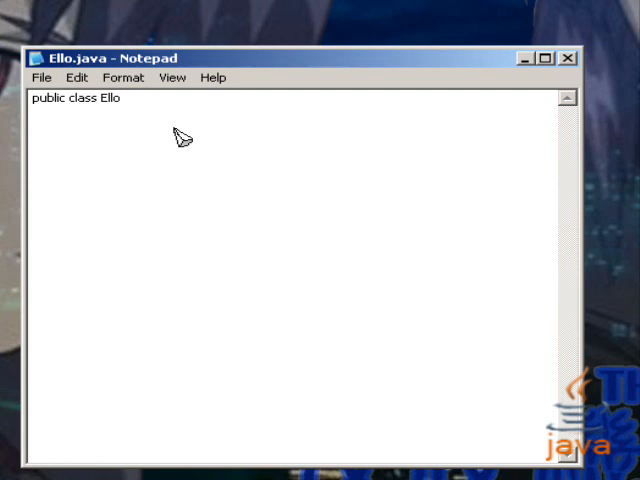
type("{")
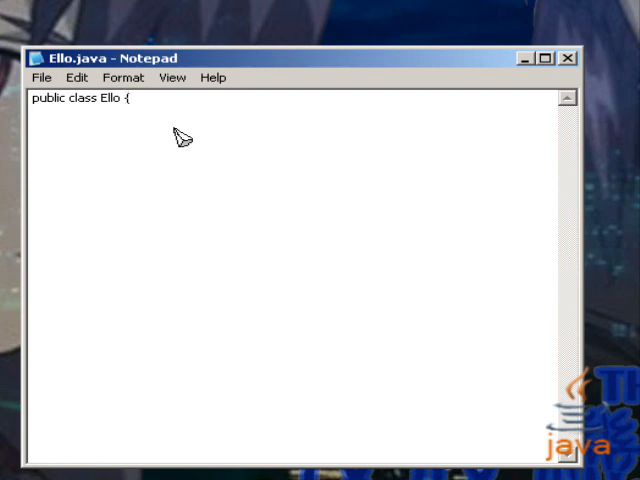
type("public")
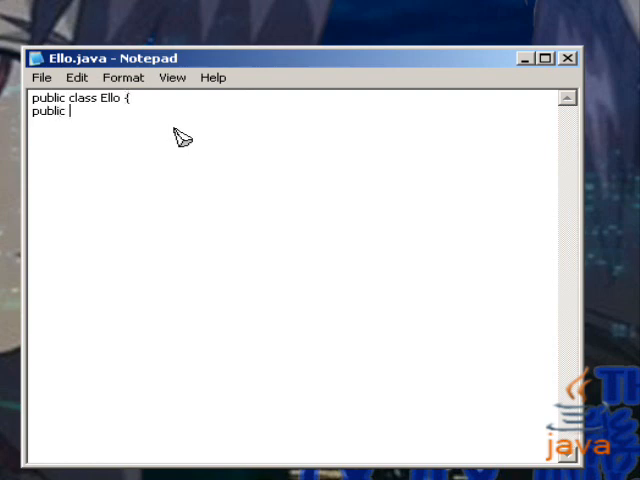
type("static void main")
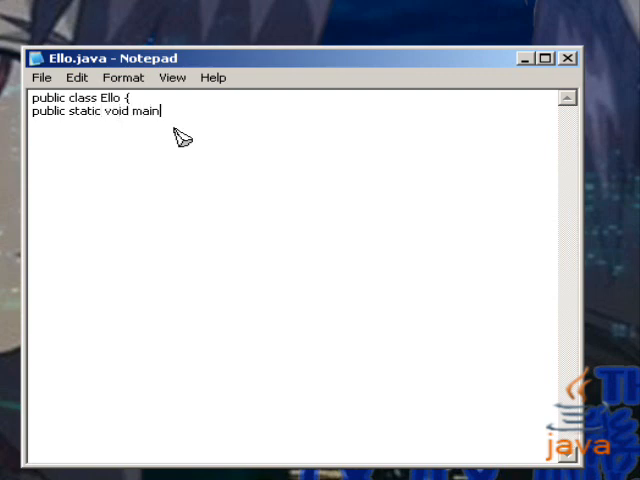
type("(String[] args")
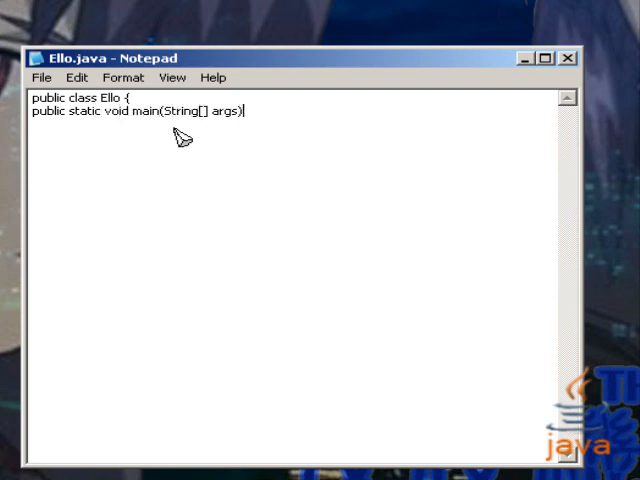
type("{")
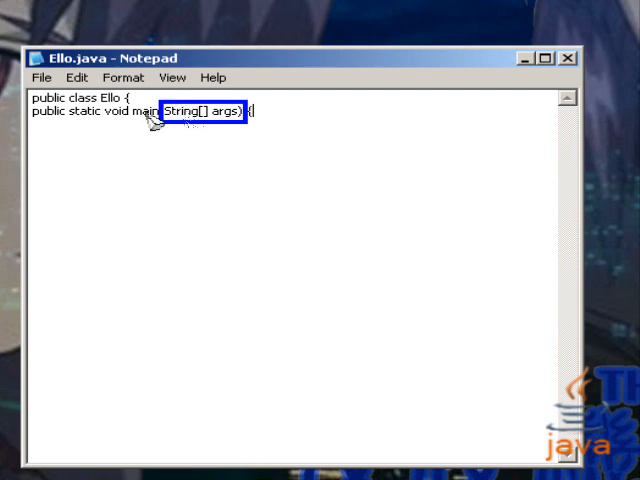
mouse_move(176, 130)
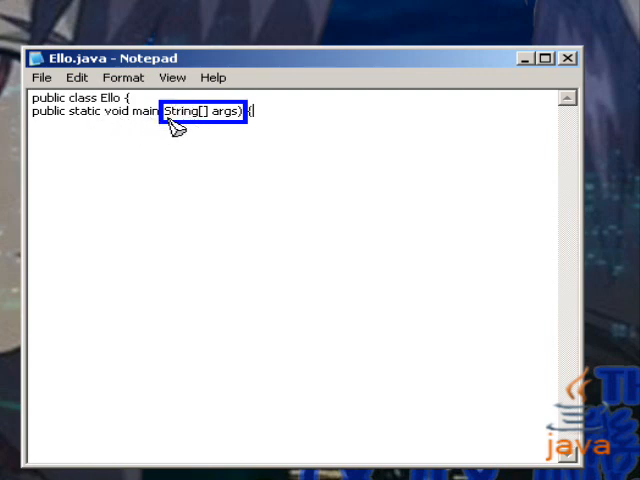
mouse_move(208, 136)
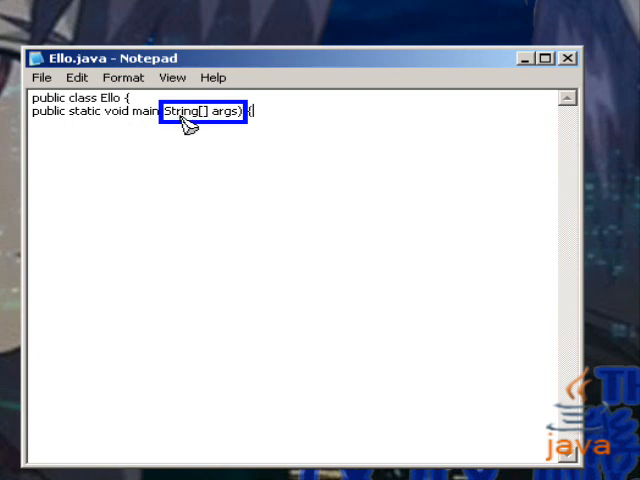
left_click(256, 112)
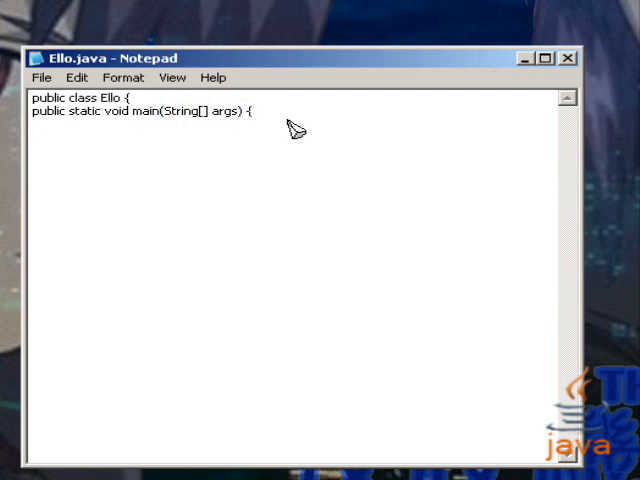
Add the line System.out.println("Ello"); inside main, fixing typos as typed
type("Systre")
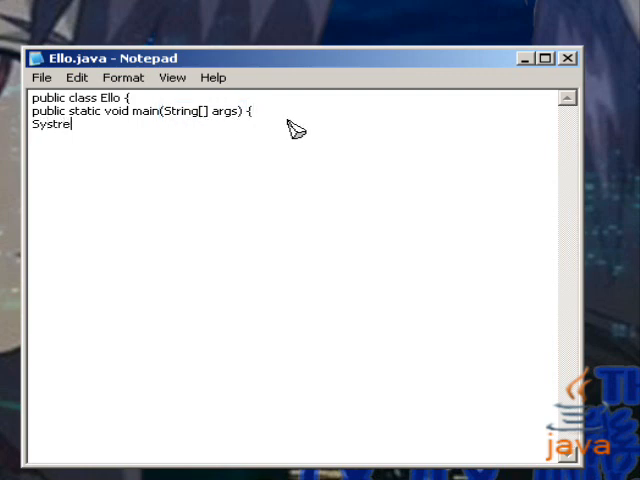
type("em.out.prin")
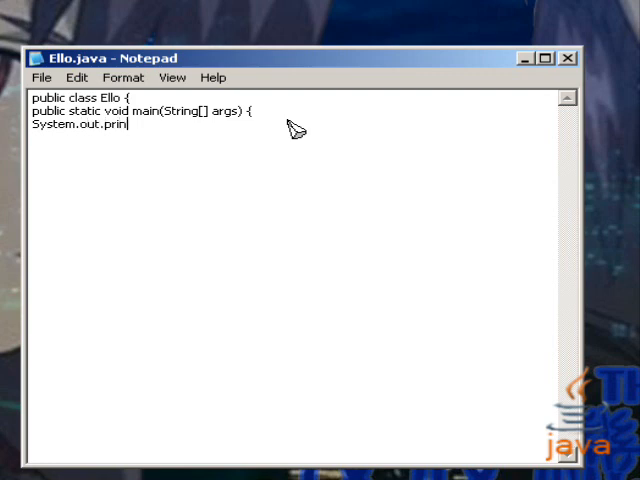
type("tln(\"")
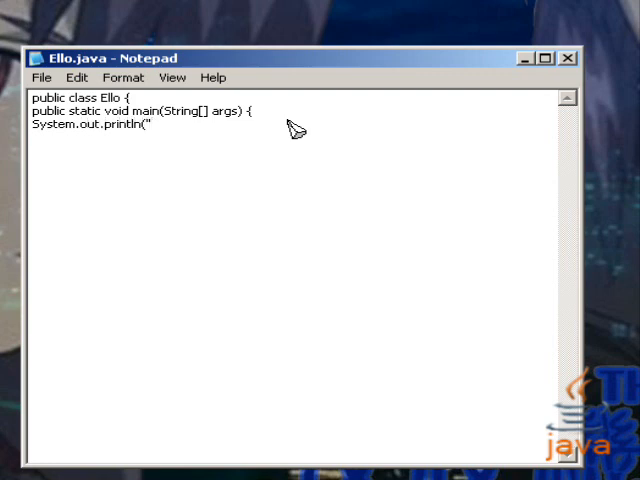
type("Ello\");")
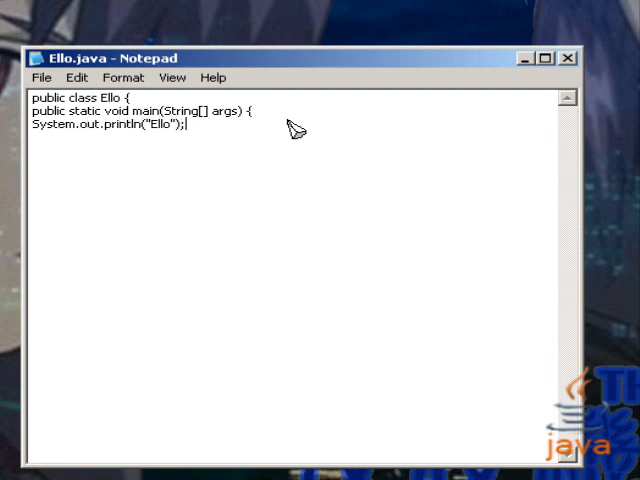
mouse_move(218, 140)
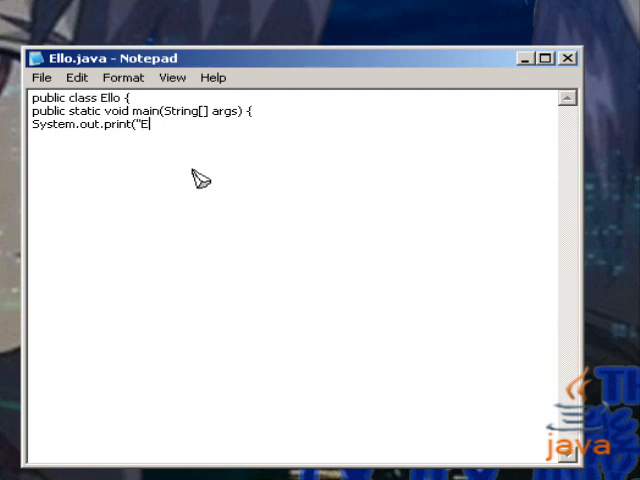
type("llo\\n")
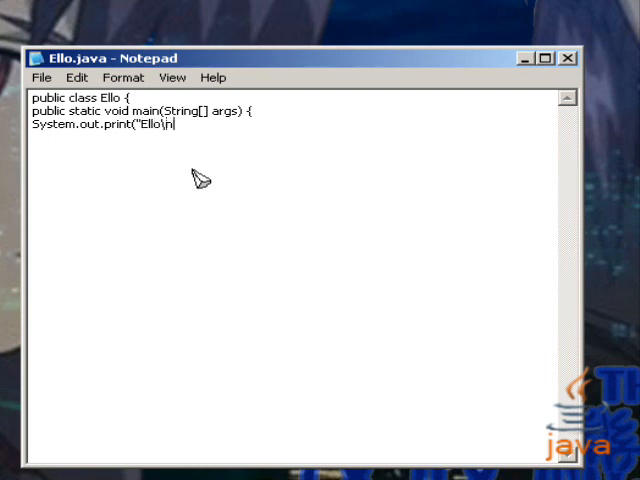
type("\");")
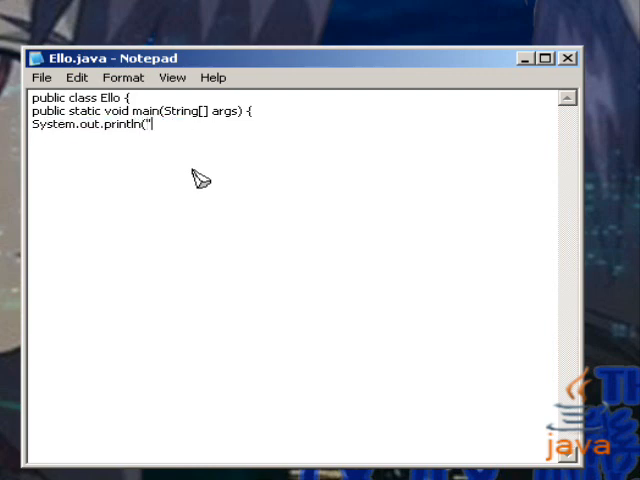
type("Ello\")")
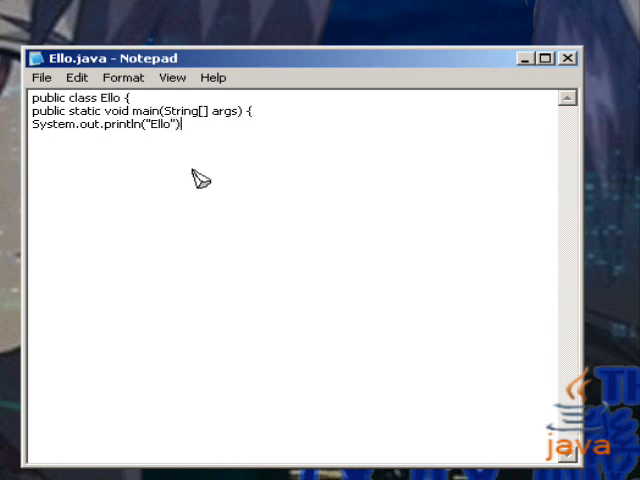
type(";")
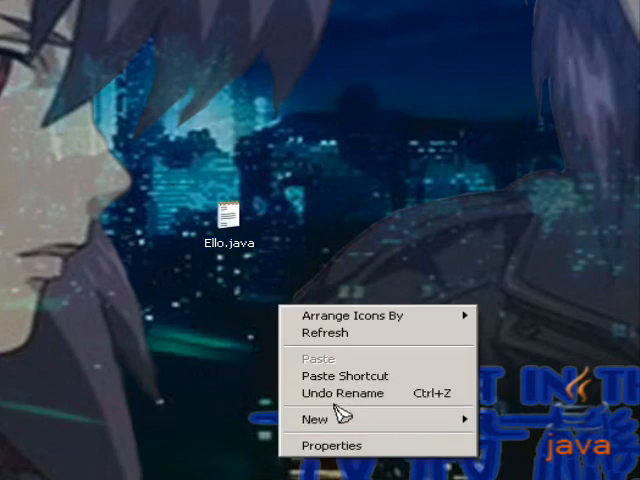
Create a new text document on the desktop named Compile.bat
left_click(314, 420)
type("Compile.bat")
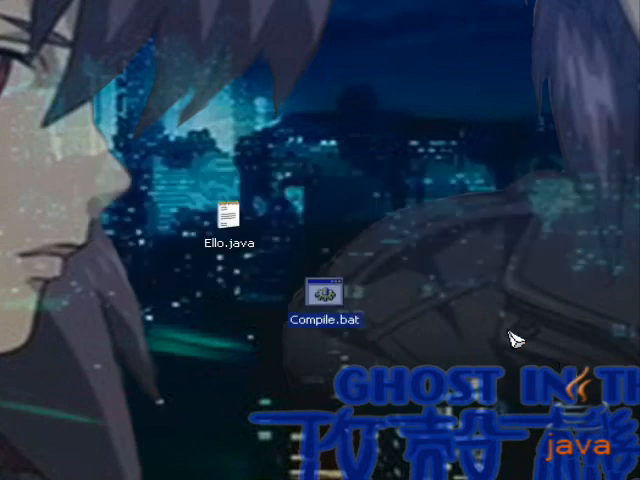
mouse_move(536, 296)
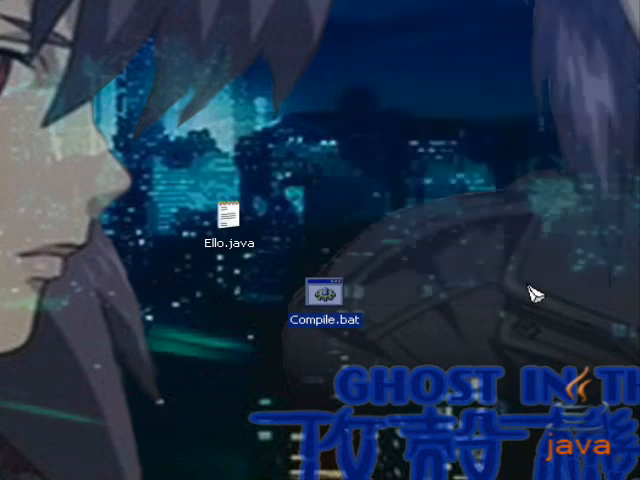
double_click(328, 296)
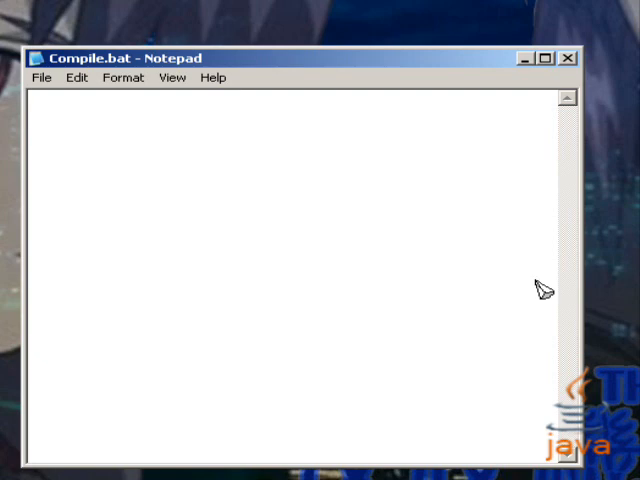
type("@echo off")
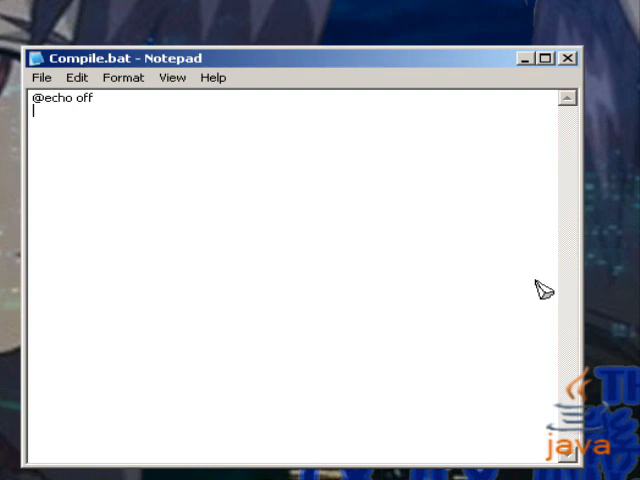
type("title")
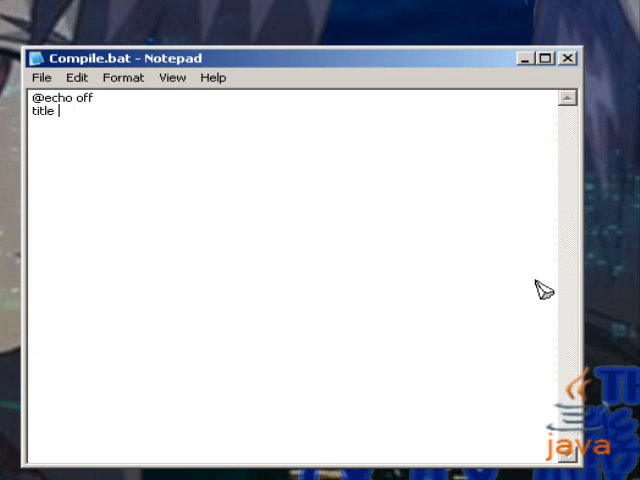
type("Compiling")
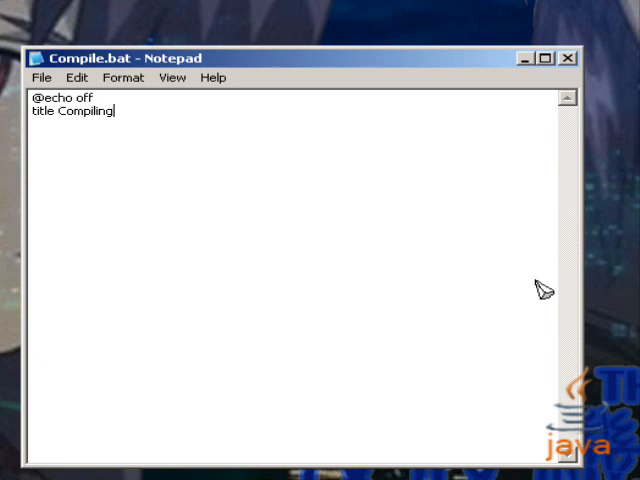
key("Return")
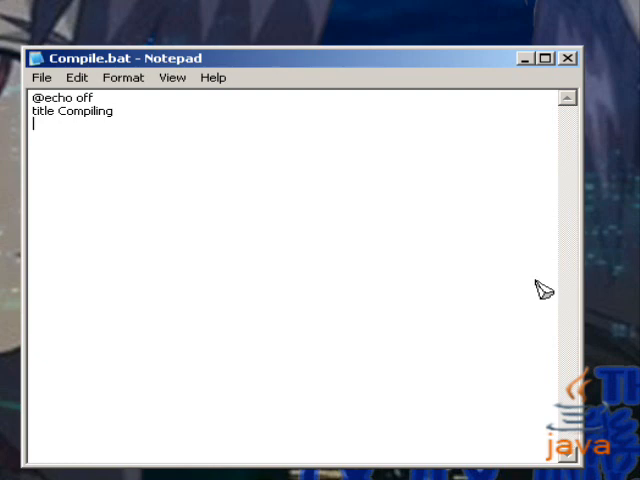
type("java")
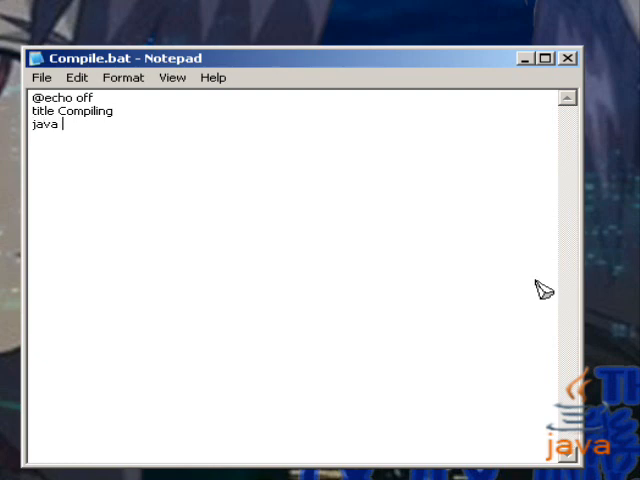
type("c *.")
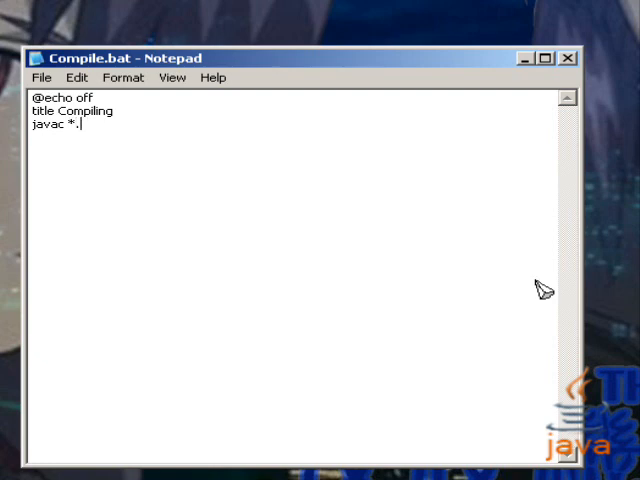
type("java")
type("pause")
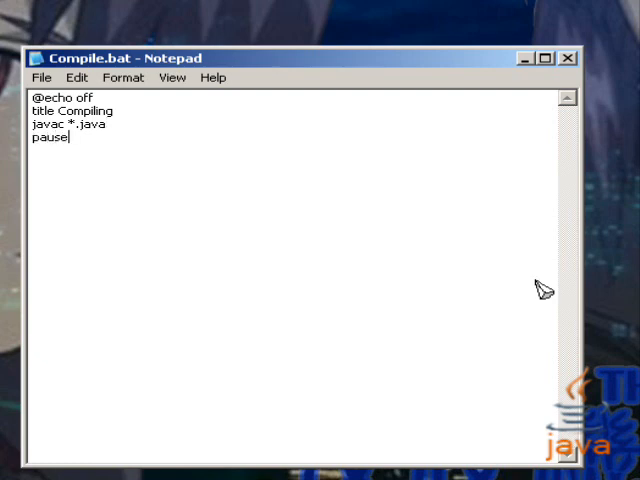
mouse_move(476, 250)
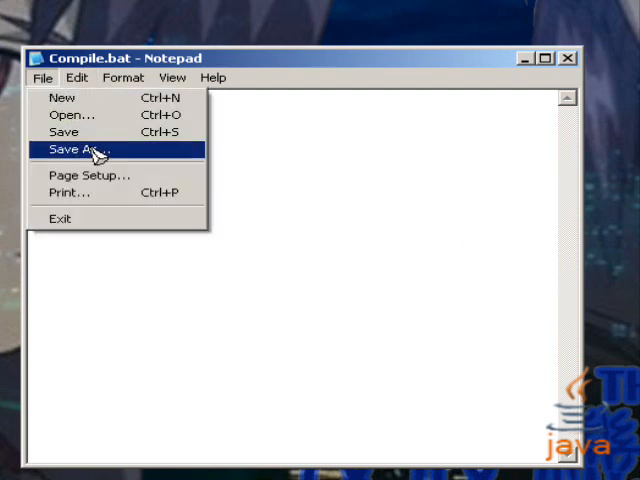
Save Compile.bat to the desktop below Ello.java and run it to compile Ello.java
left_click(60, 218)
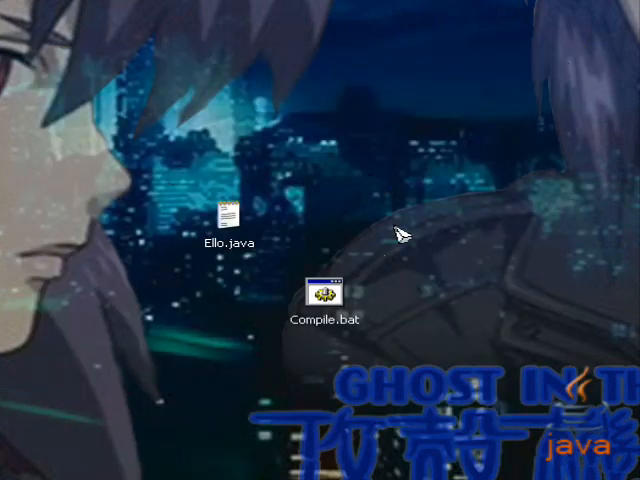
left_click_drag(324, 296, 224, 304)
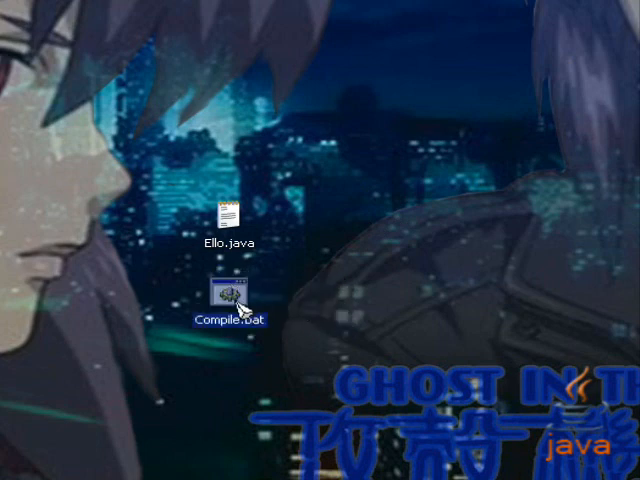
double_click(224, 300)
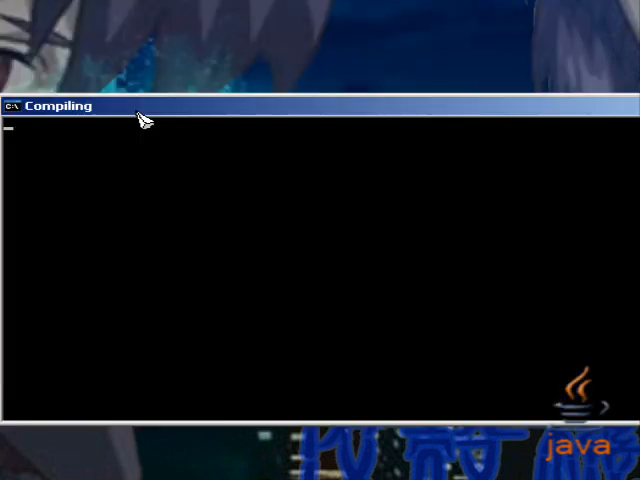
mouse_move(576, 316)
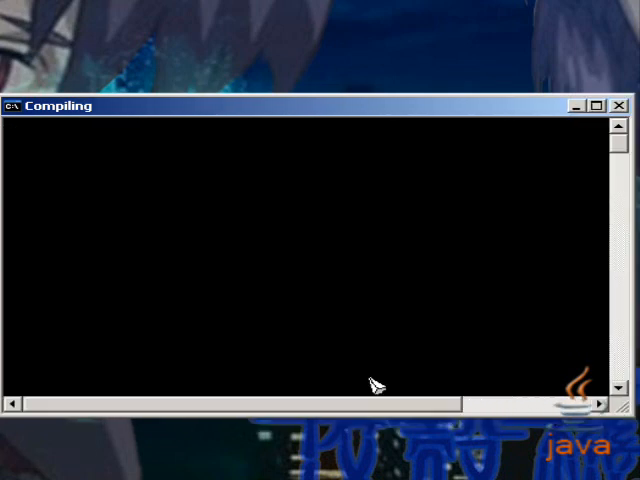
mouse_move(270, 348)
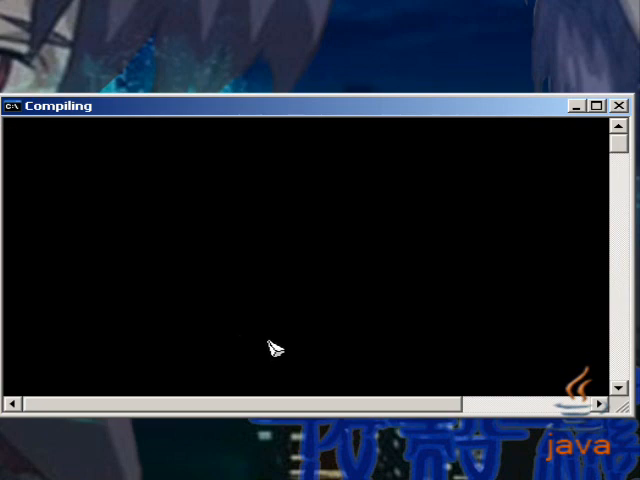
mouse_move(164, 188)
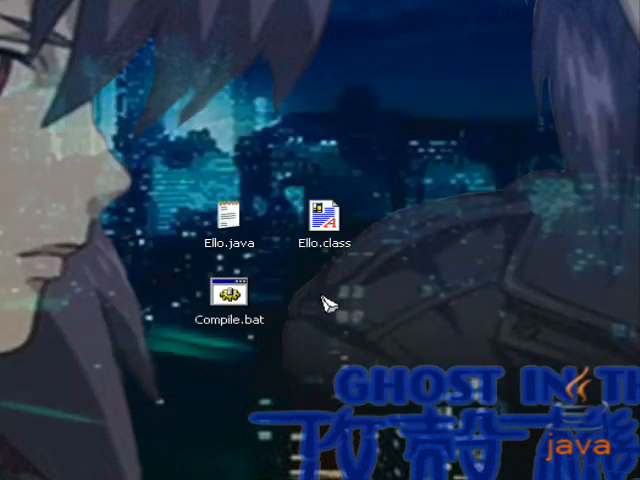
Create Run.bat on the desktop and bring up its Edit action
right_click(330, 296)
type("Run.bat")
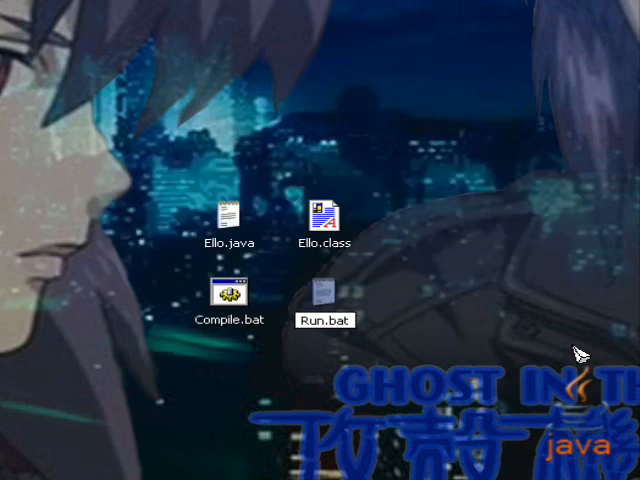
right_click(322, 296)
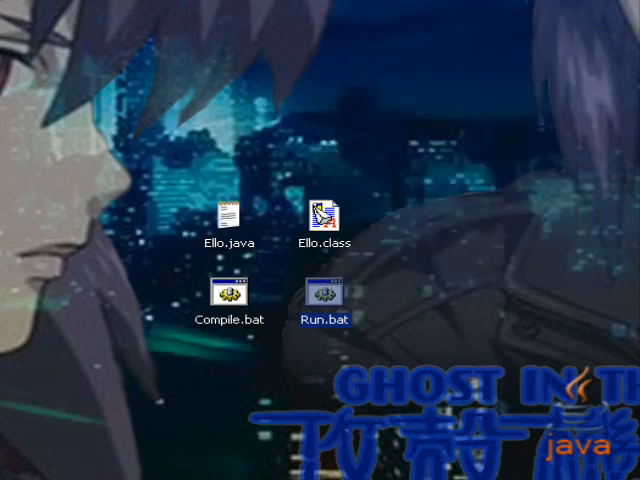
double_click(324, 300)
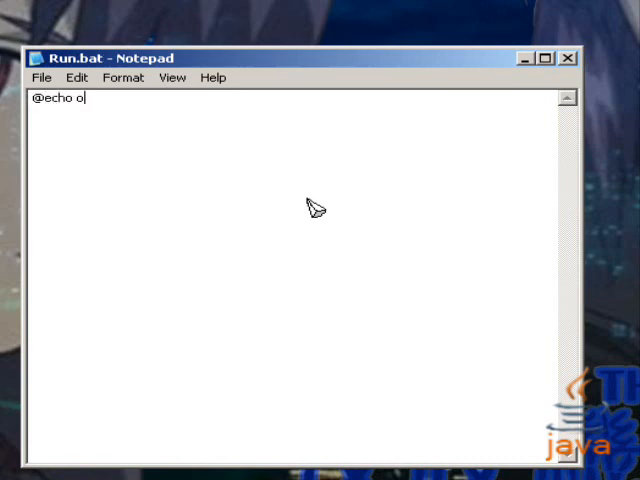
type("ff")
type("title")
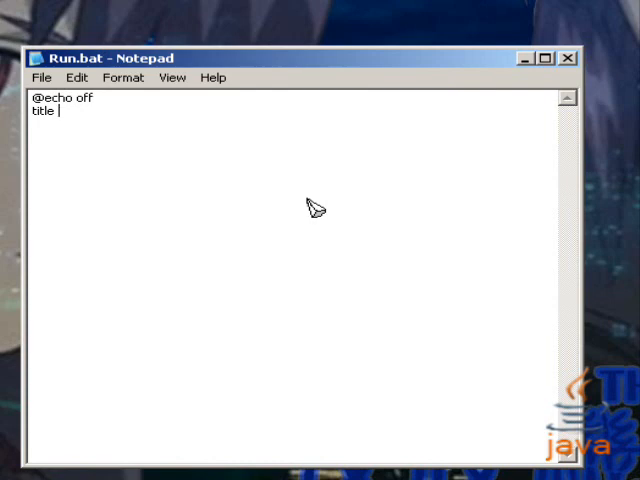
type("Ello")
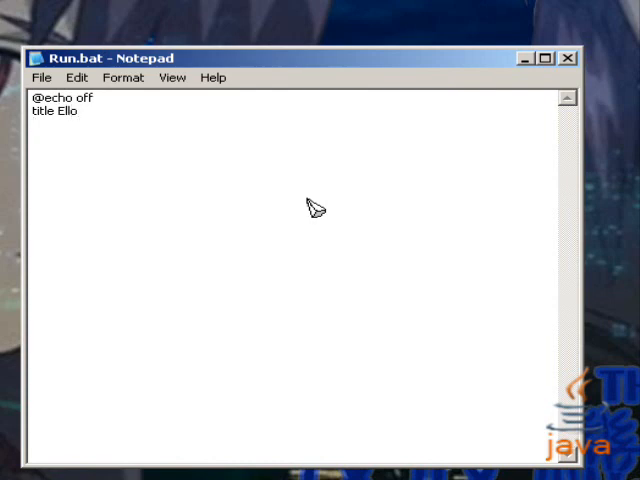
type("java Ello")
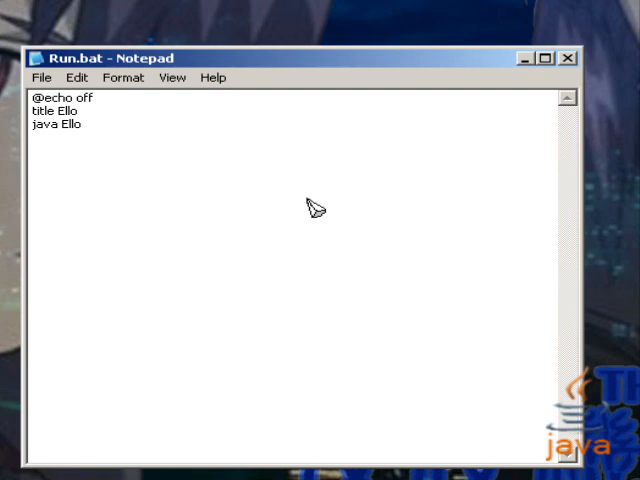
left_click(84, 124)
type("pause")
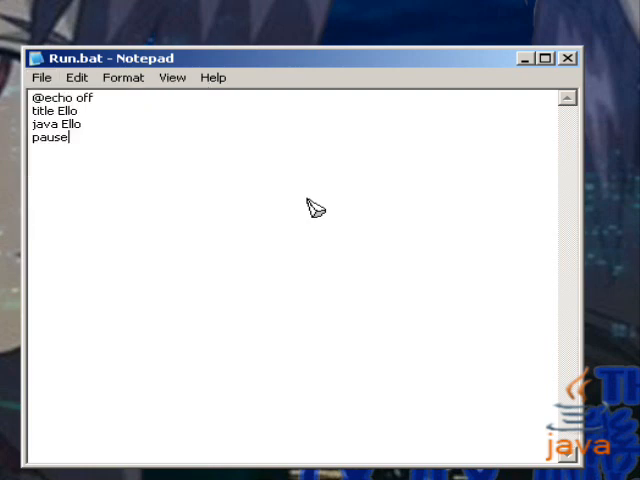
left_click(568, 56)
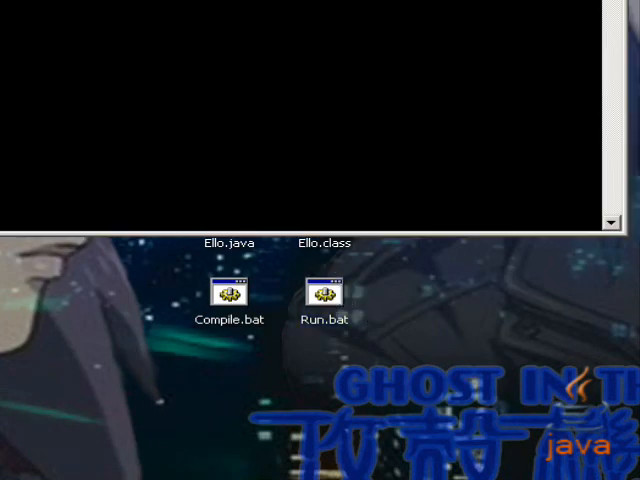
Run Run.bat so the console prints Ello, then dismiss the pause prompt
double_click(322, 296)
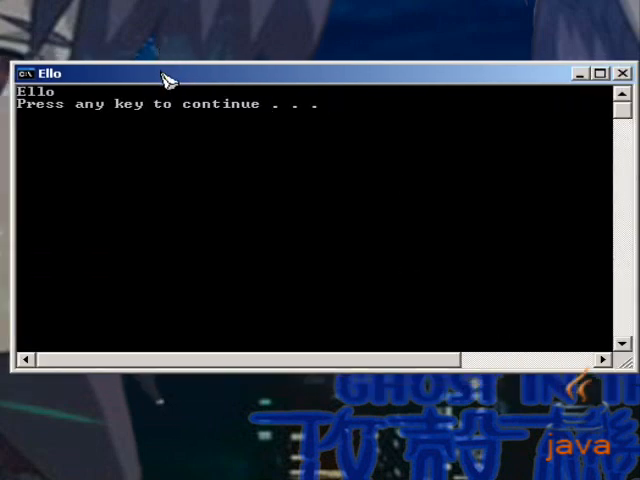
mouse_move(196, 104)
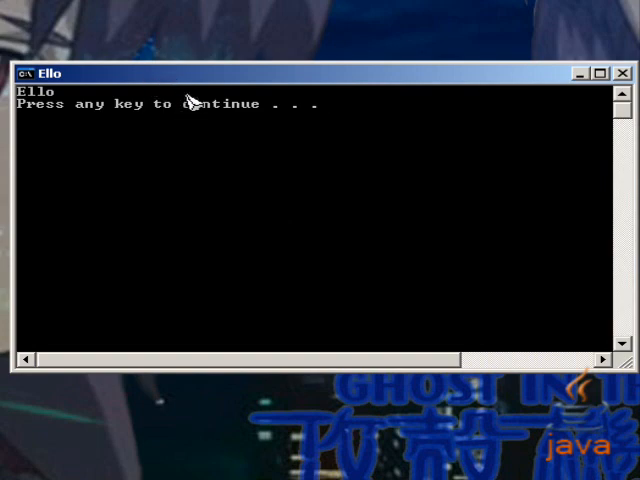
mouse_move(220, 144)
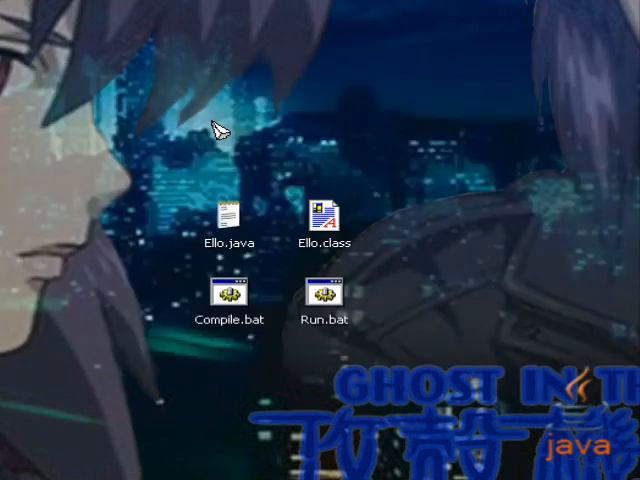
mouse_move(284, 210)
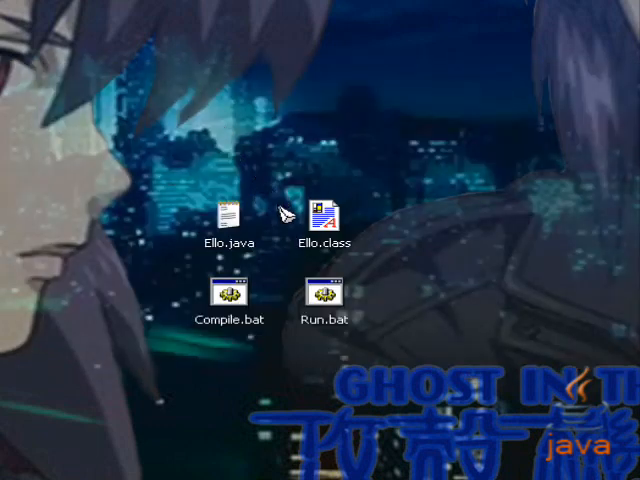
left_click_drag(284, 210, 288, 356)
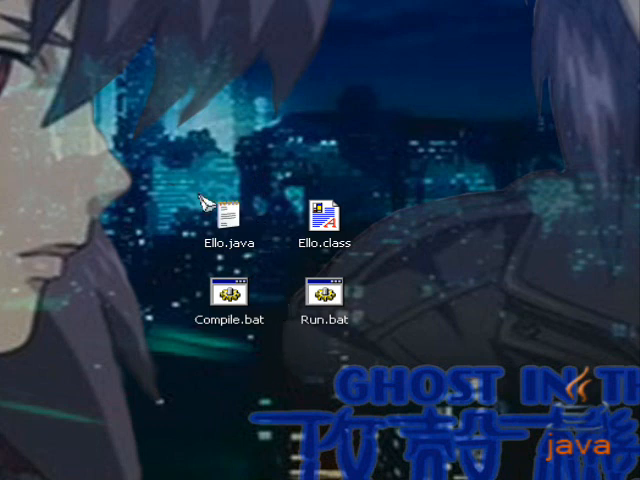
mouse_move(210, 172)
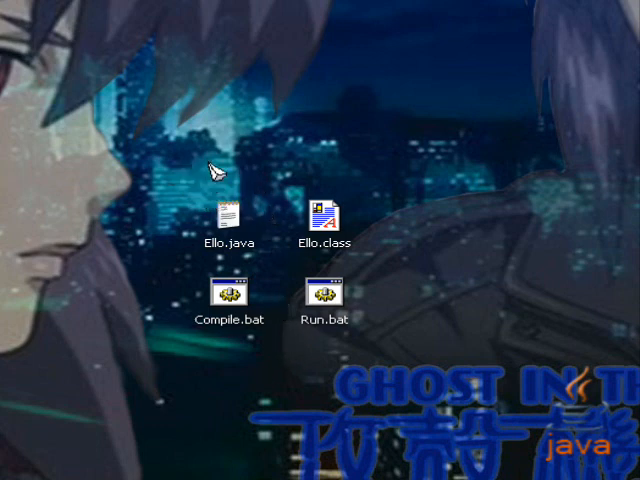
mouse_move(156, 180)
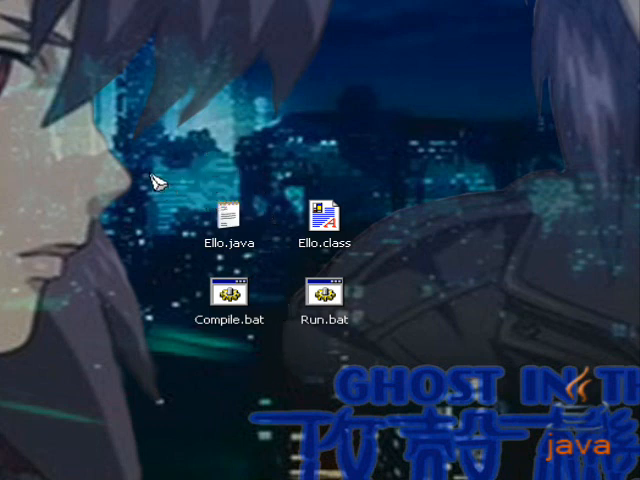